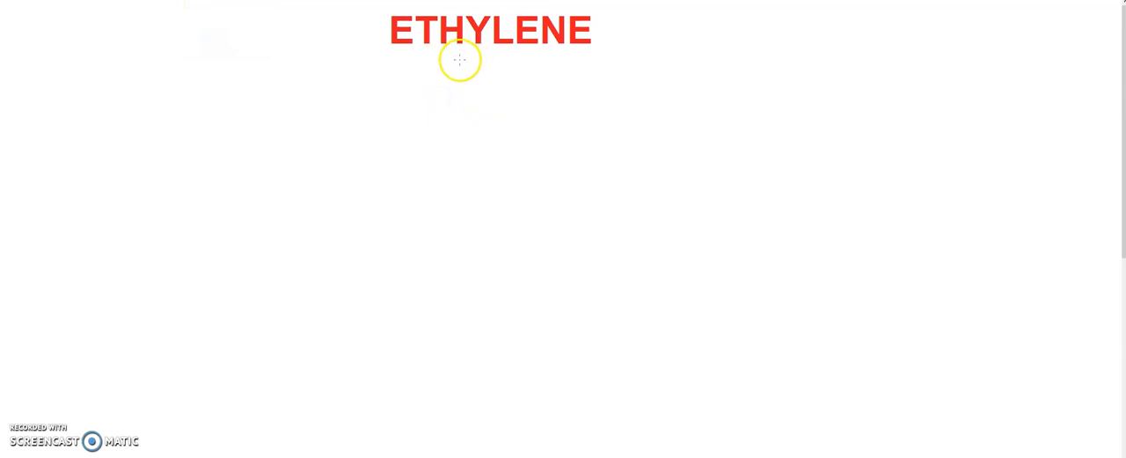
mouse_move(418, 59)
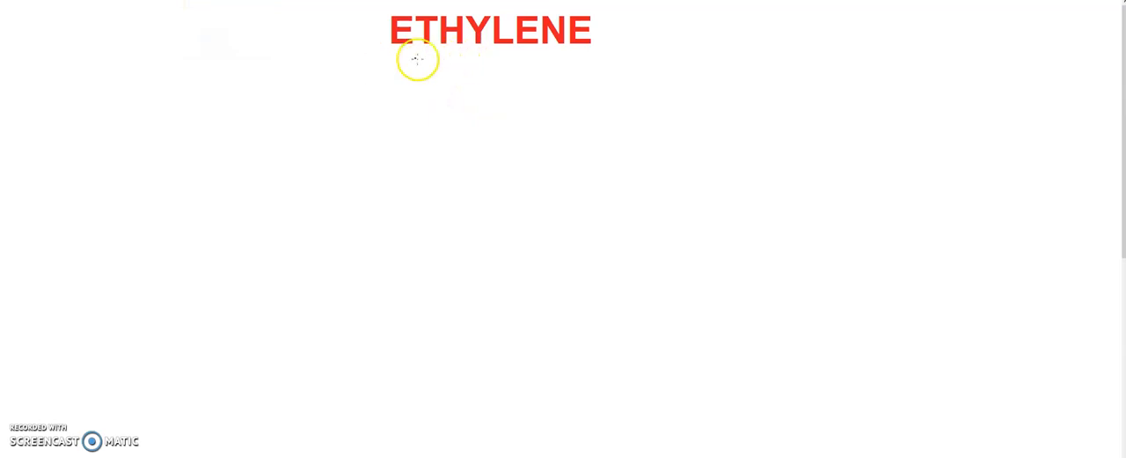
- Handwrite 'unripe fruit' top-left and an arrow linking 'ripen fruit' to it
left_click_drag(52, 61, 84, 61)
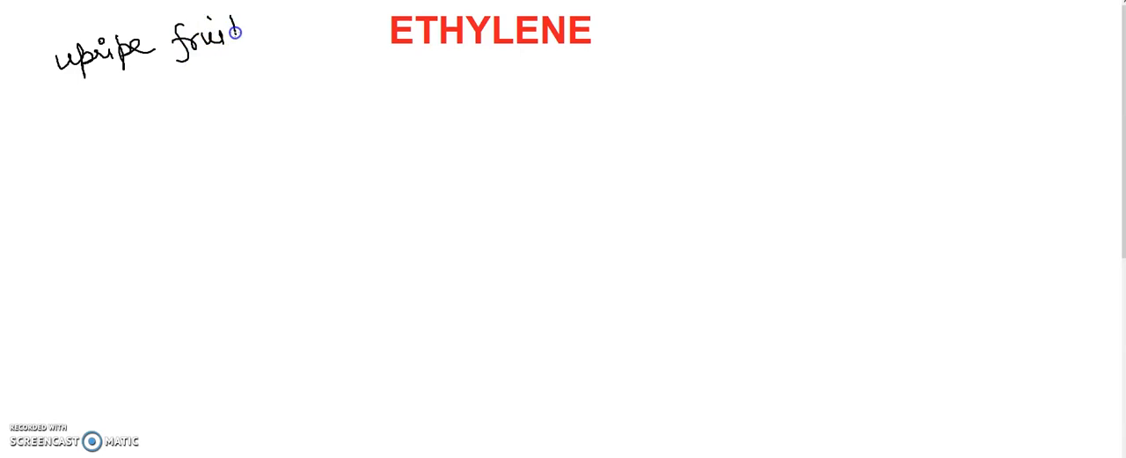
left_click_drag(77, 130, 145, 87)
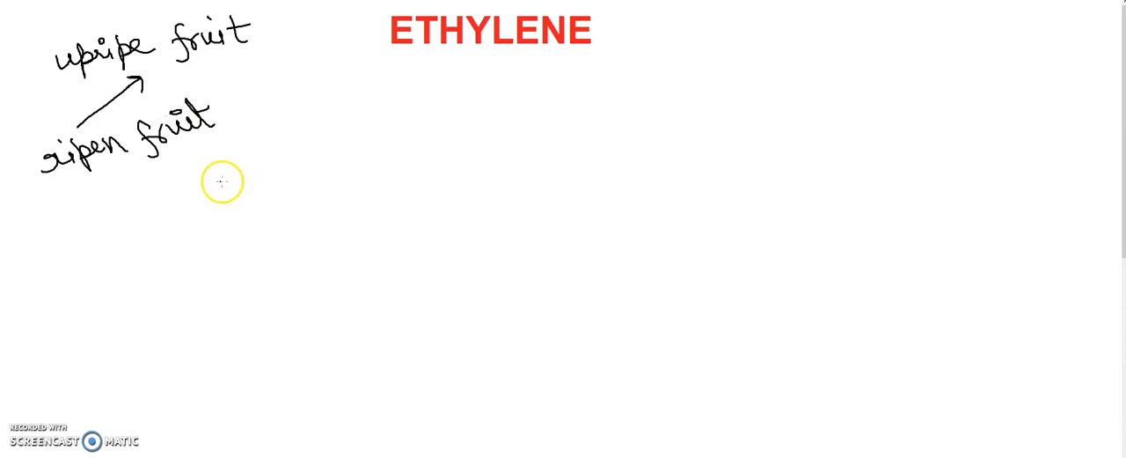
mouse_move(200, 53)
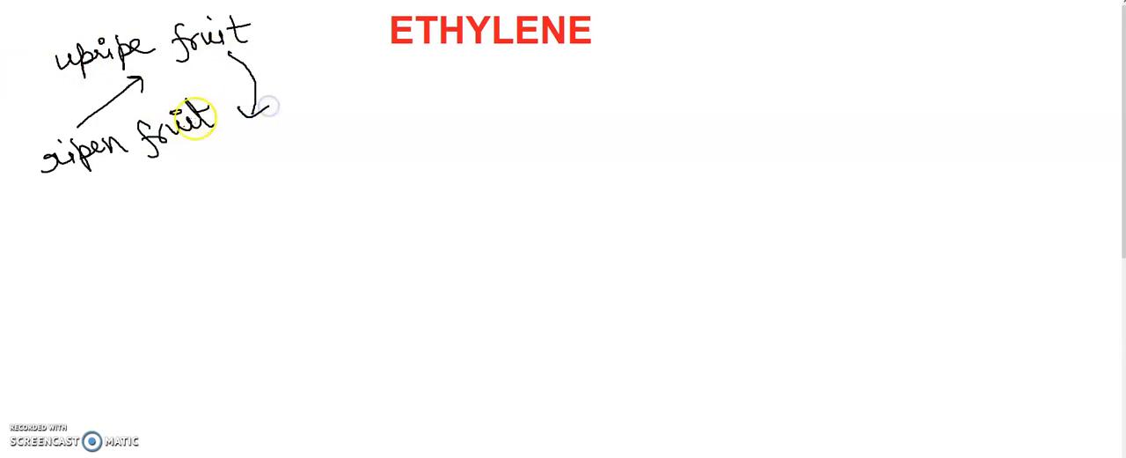
mouse_move(134, 112)
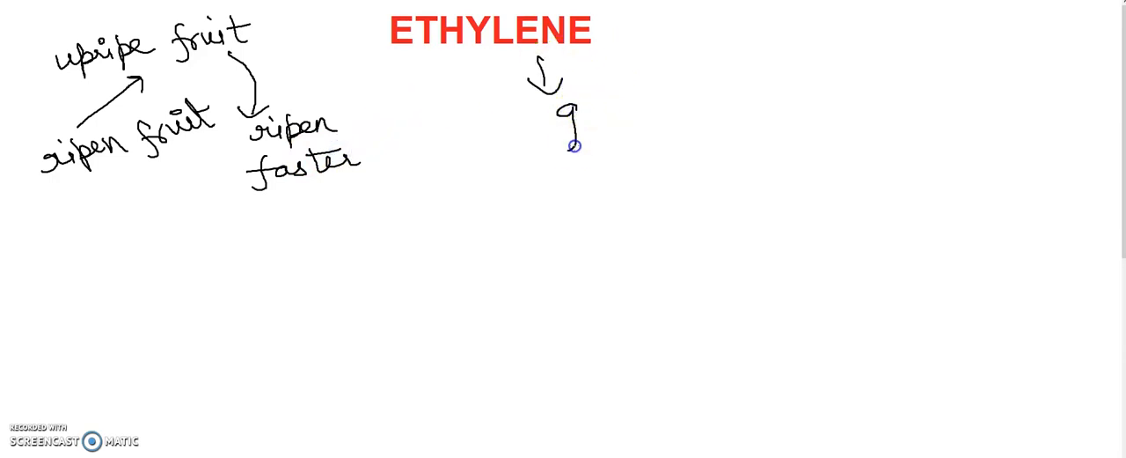
- Write the 'gaseous plant hormone' label under the ETHYLENE heading
type("gases")
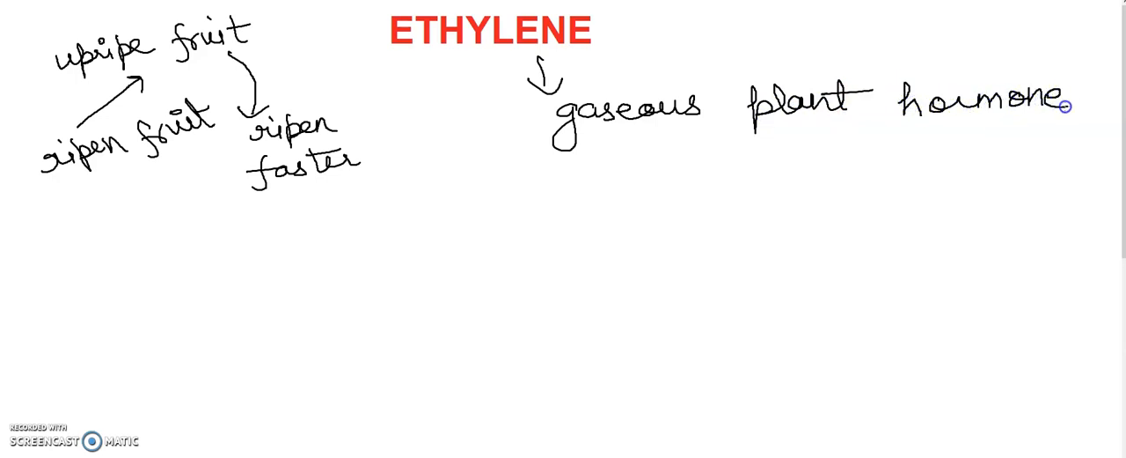
mouse_move(634, 16)
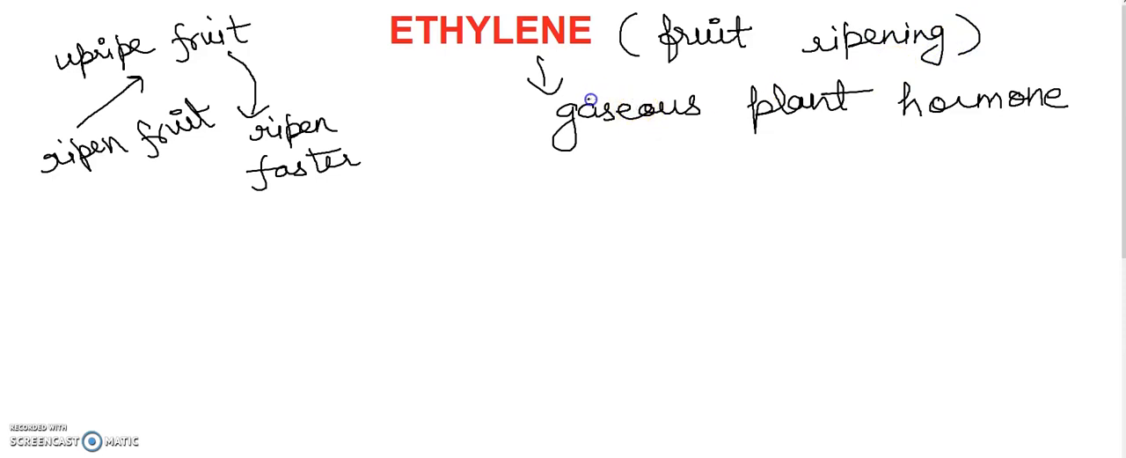
mouse_move(469, 171)
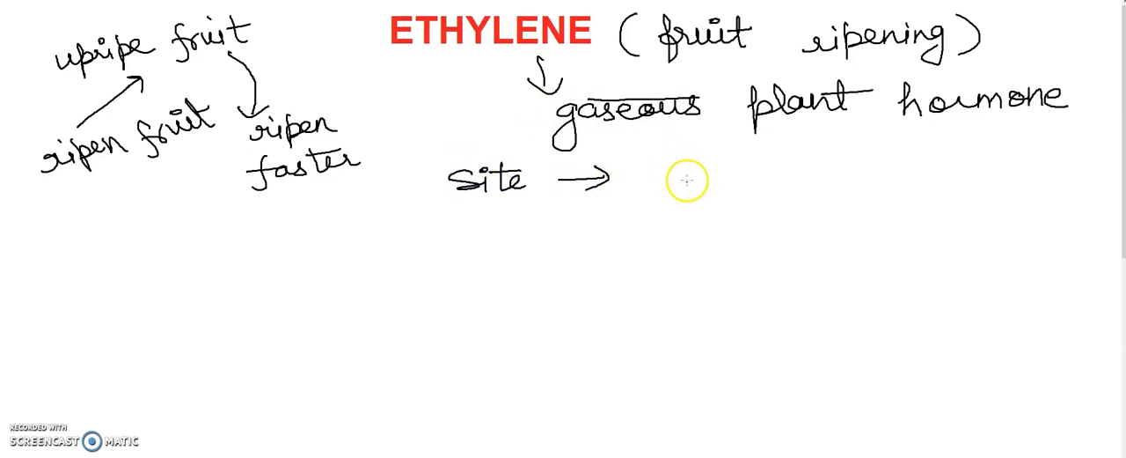
mouse_move(657, 181)
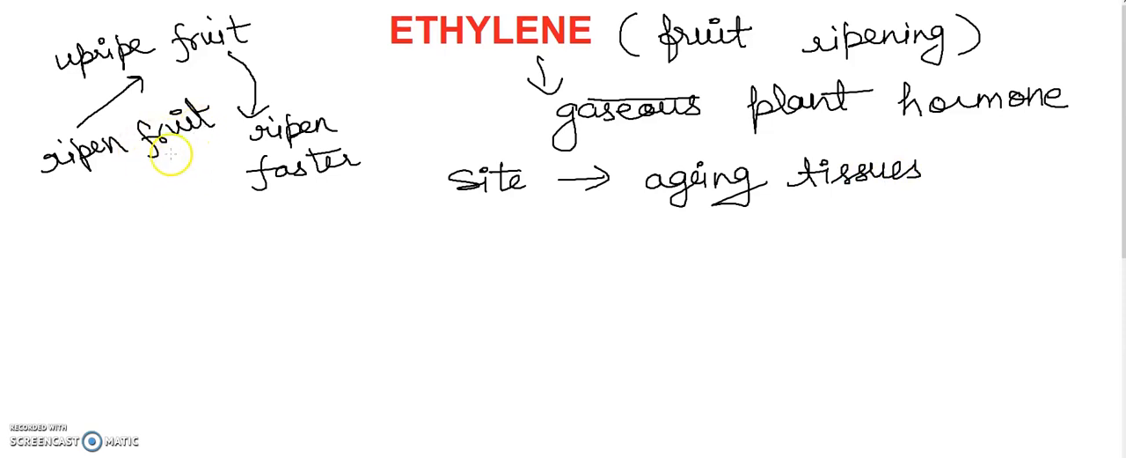
mouse_move(185, 210)
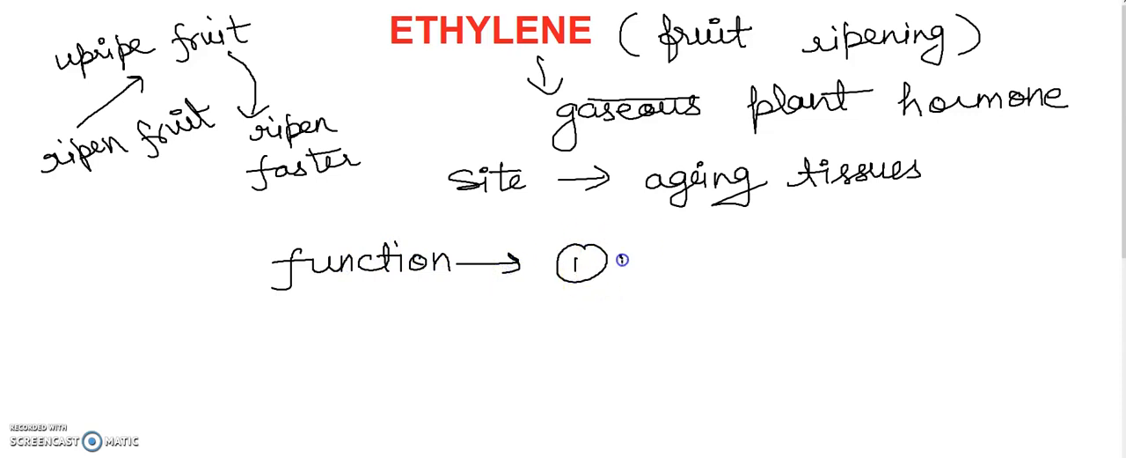
- Write function 1 'induces fruit ripening' and function 2 'Promote ageing and senescence'
type("induces fruit ripening")
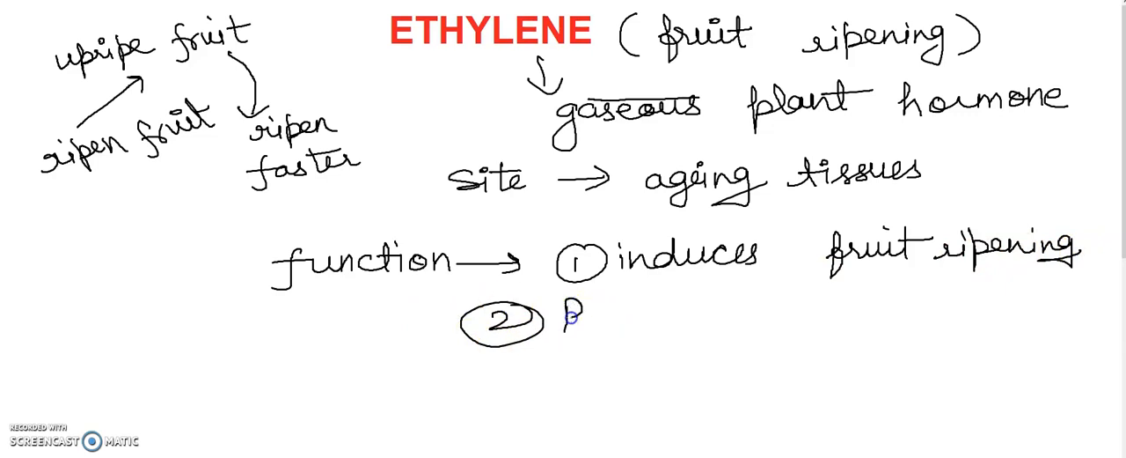
type("Promote ageing o")
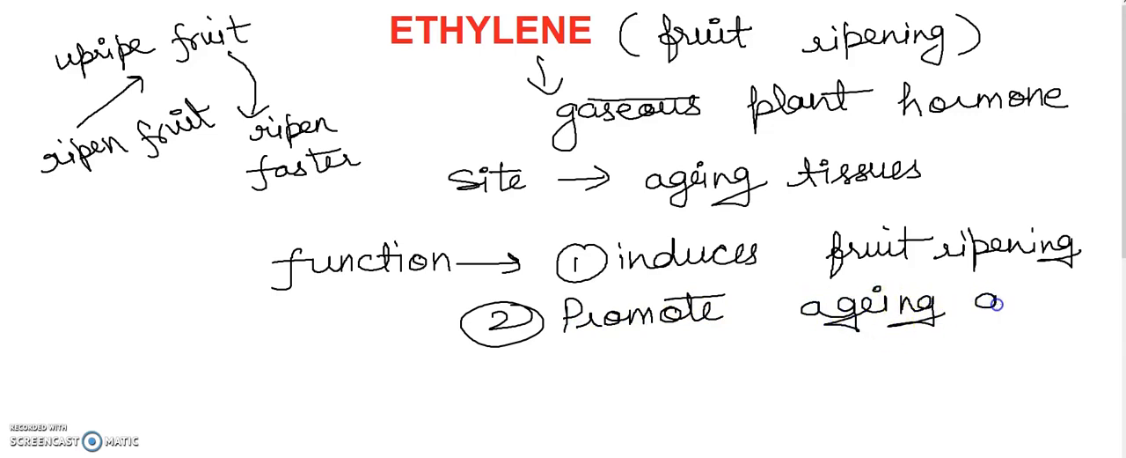
type("and")
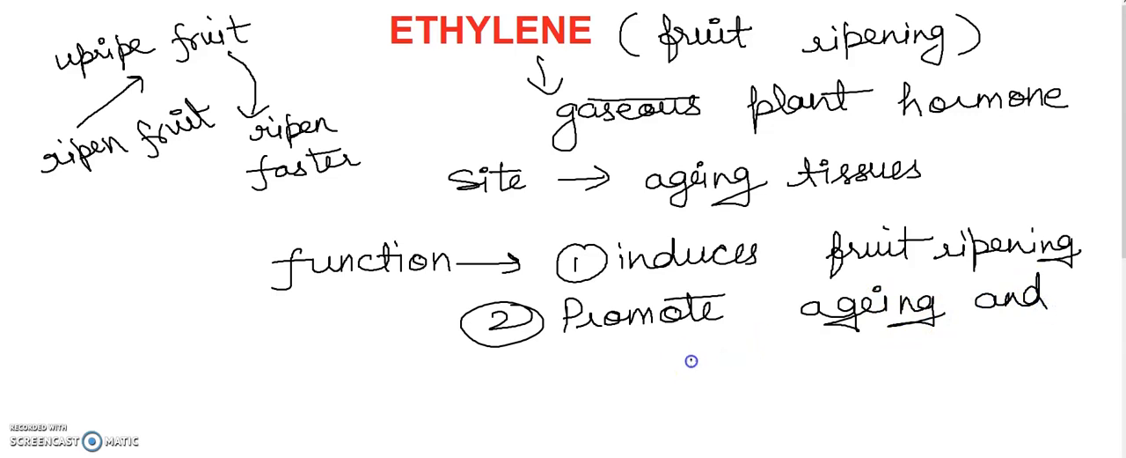
type("senescence")
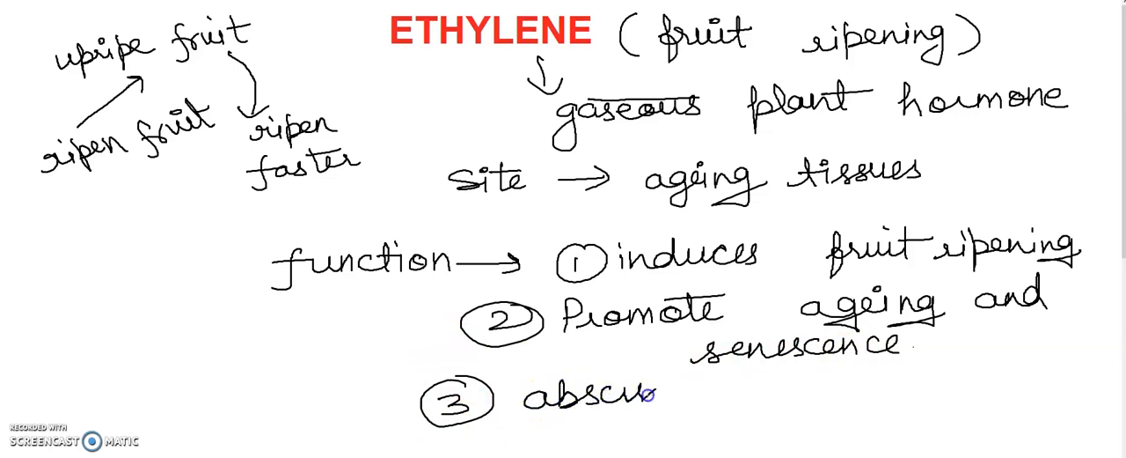
- Write function 3 'abscission of leaves, flower & fruit'
type("abscission")
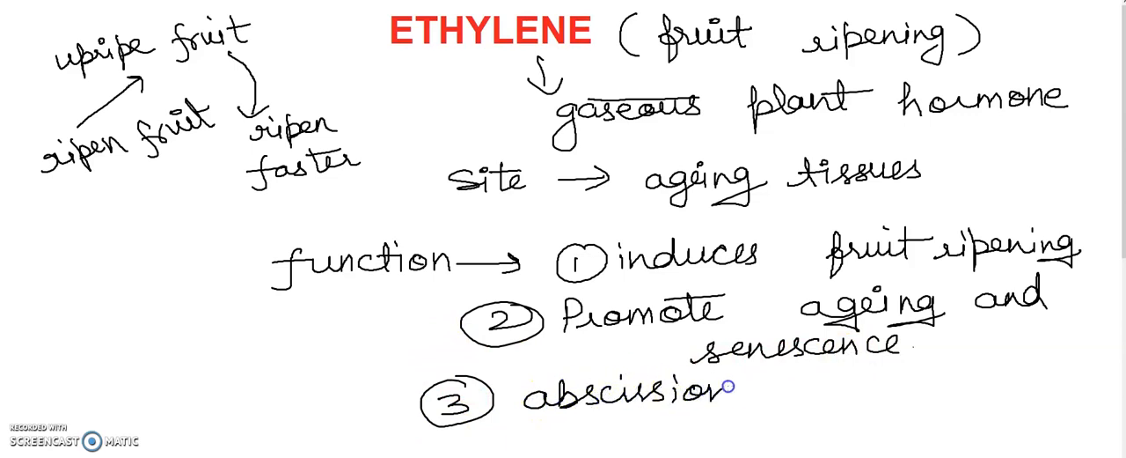
type("of")
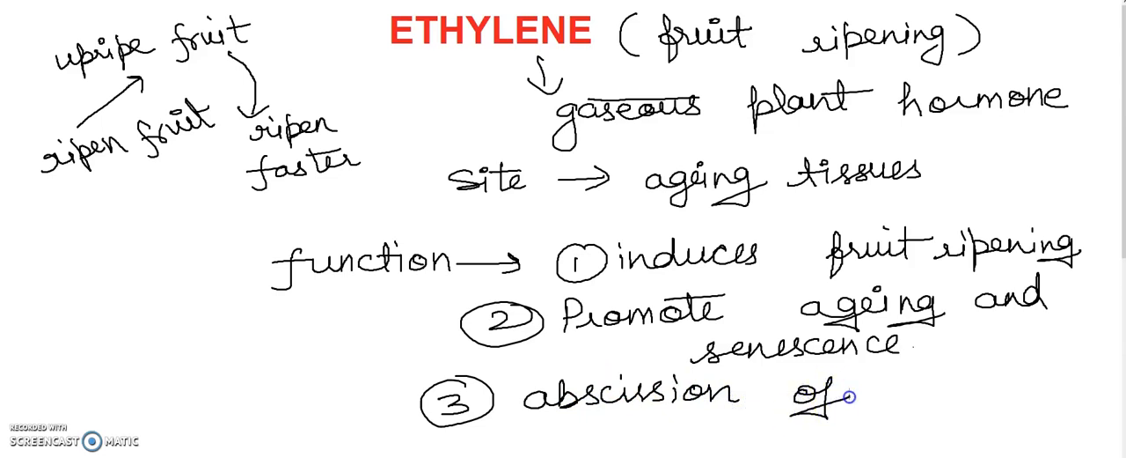
type("leaves.")
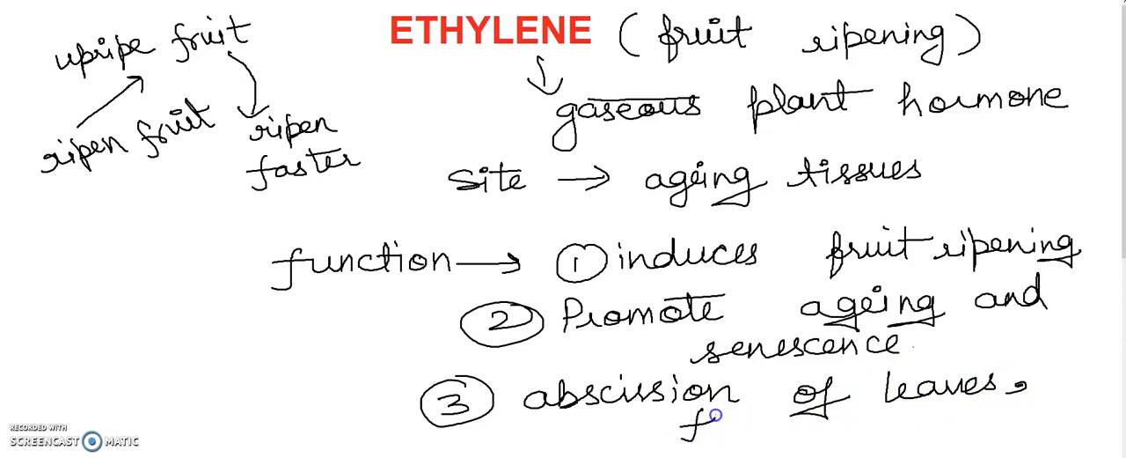
type("flower & fruit")
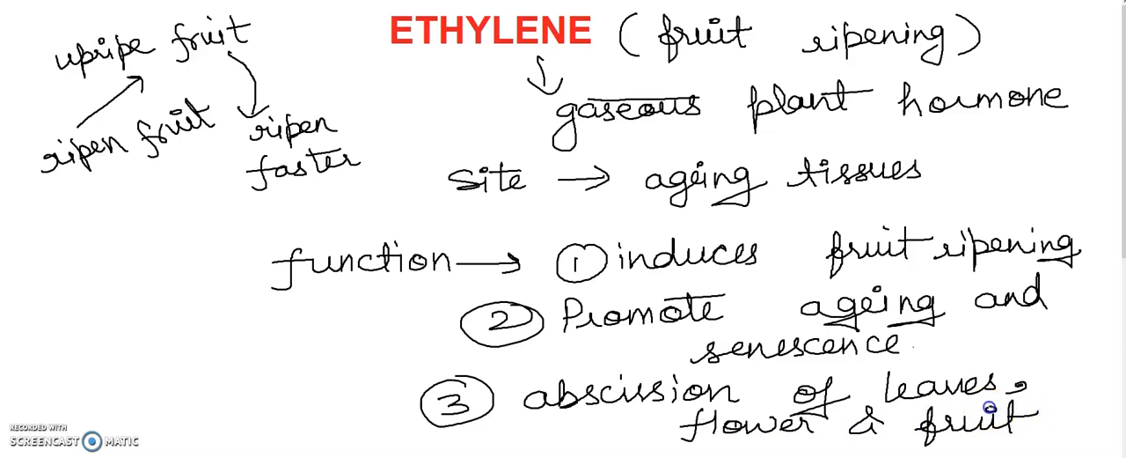
mouse_move(476, 60)
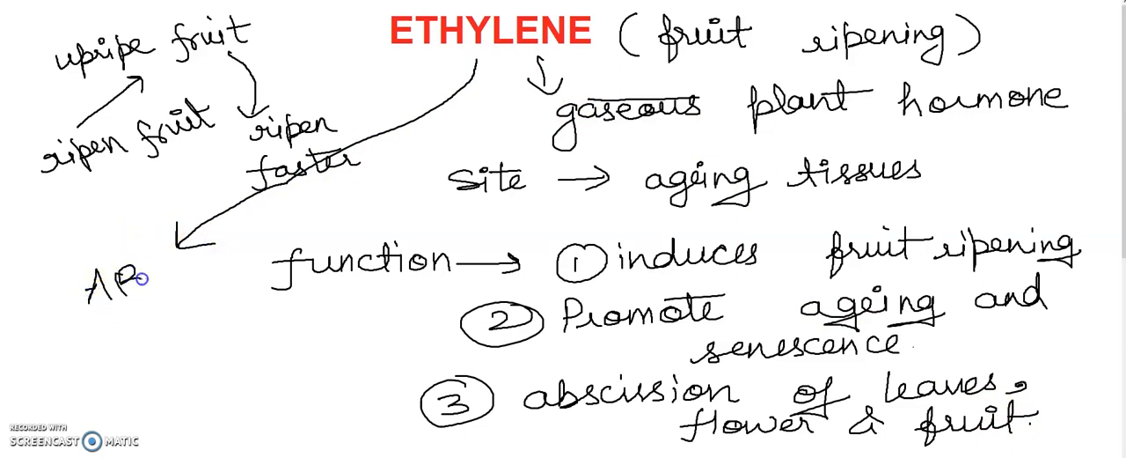
- Write 'ABA' at the tip of the arrow from ETHYLENE
type("ABA")
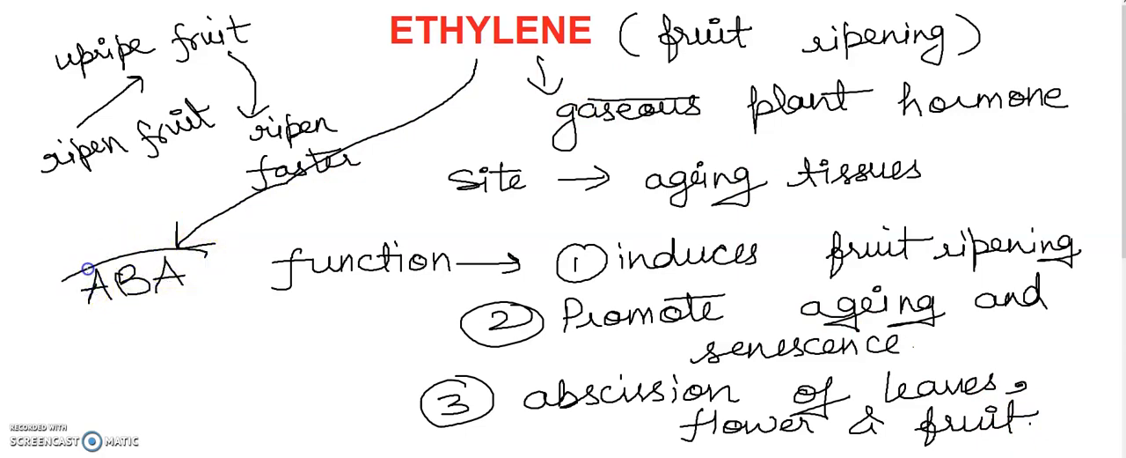